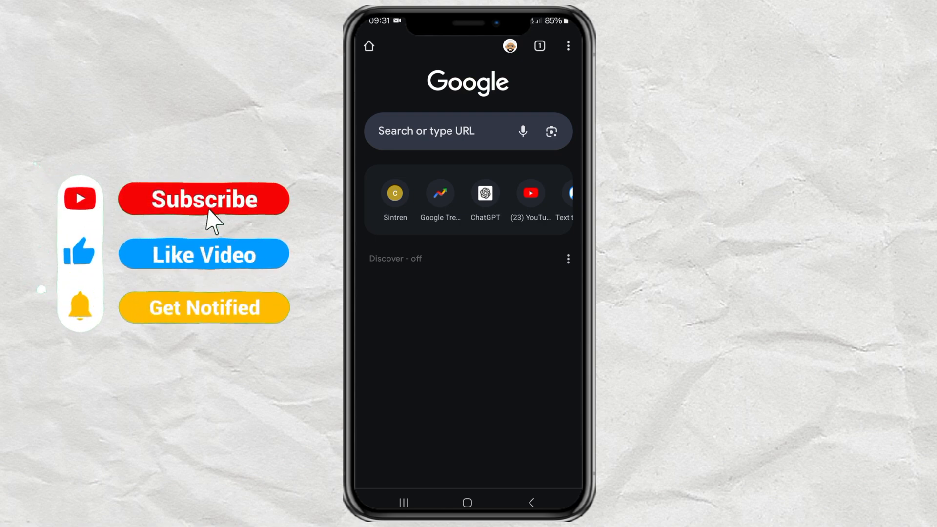
# Step: Reach Chrome Settings via the three-dot menu and scroll down to Site settings
pyautogui.click(202, 199)
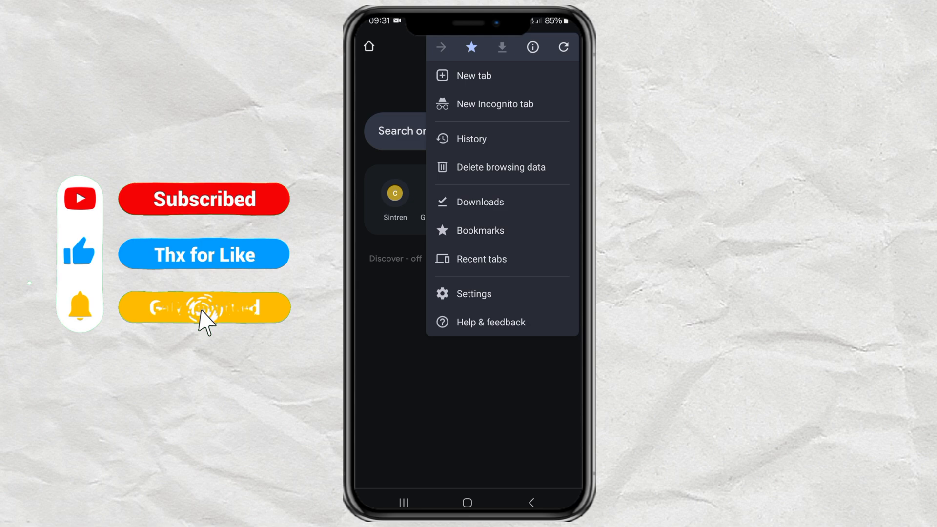
pyautogui.click(474, 293)
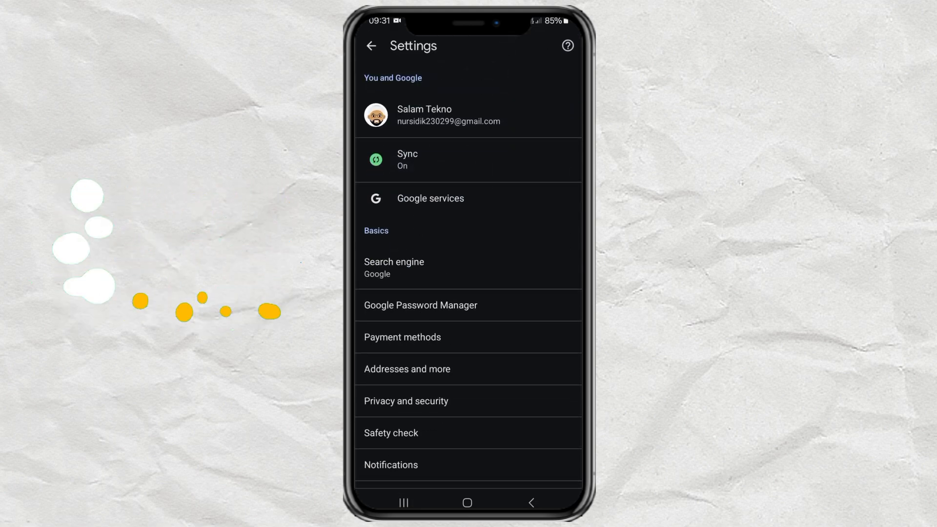
pyautogui.scroll(-3)
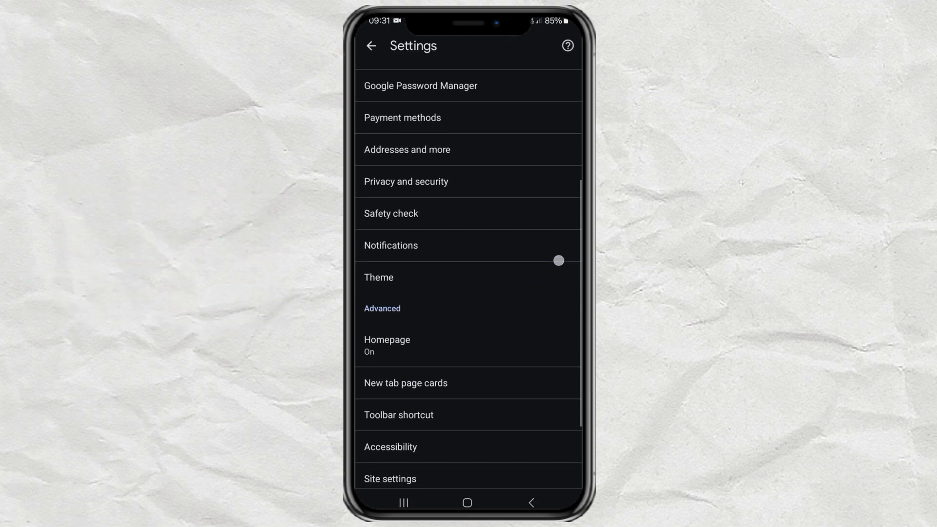
pyautogui.scroll(-3)
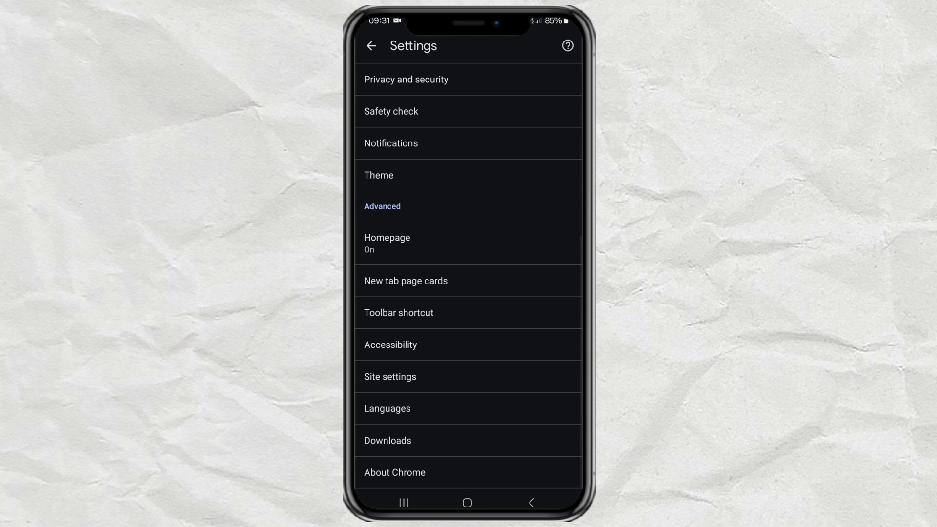
# Step: Go into Site settings and bring up the JavaScript permission page under Content
pyautogui.click(389, 376)
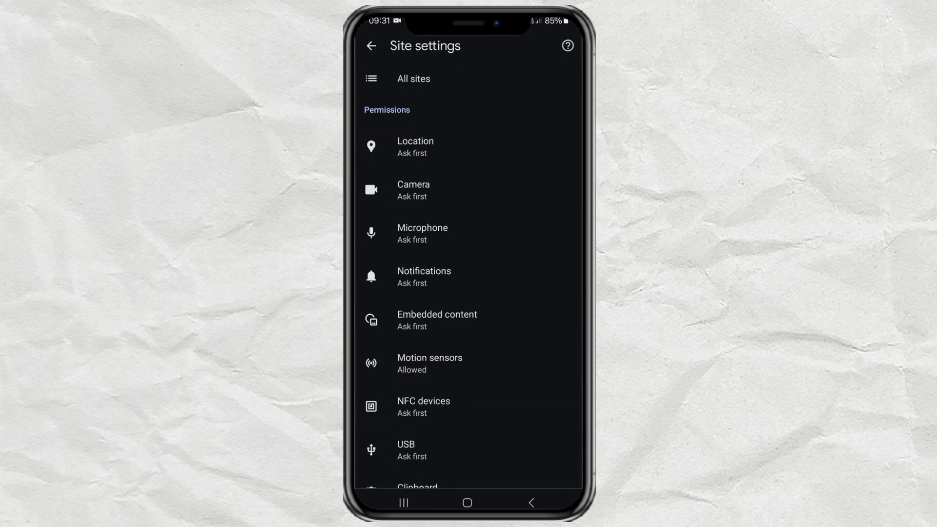
pyautogui.scroll(-3)
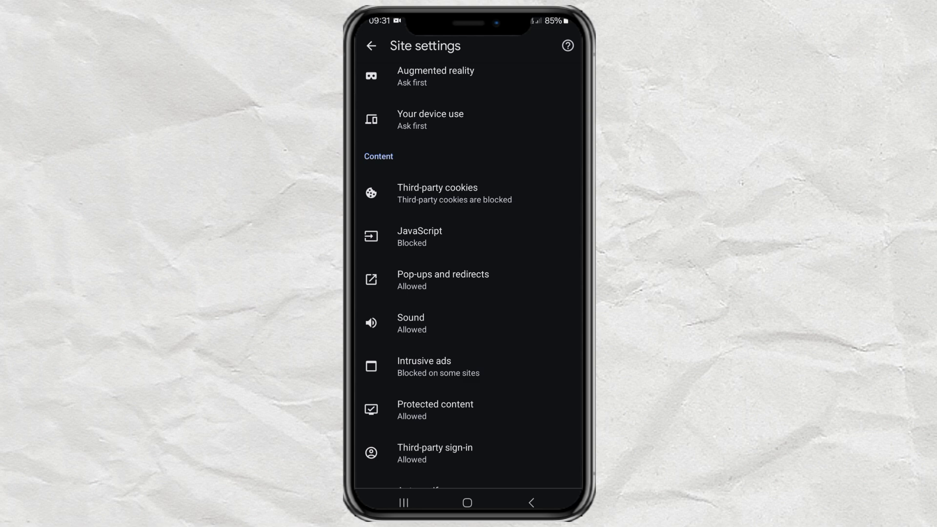
pyautogui.click(418, 237)
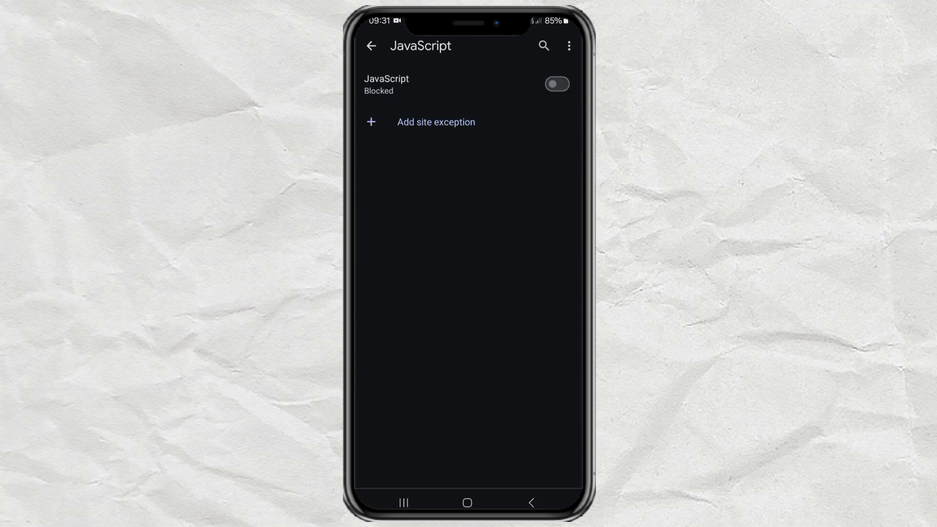
# Step: Switch the JavaScript toggle on so sites are allowed to run JavaScript
pyautogui.click(556, 83)
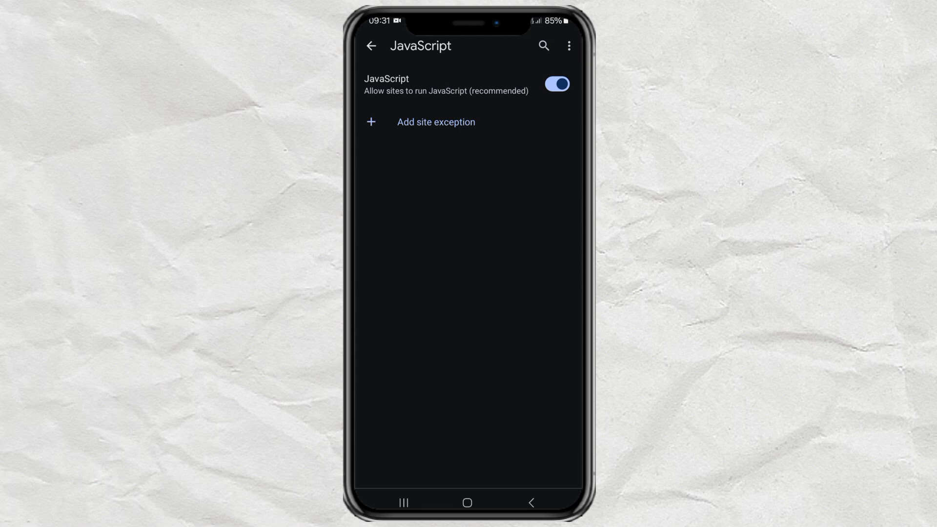
pyautogui.click(436, 122)
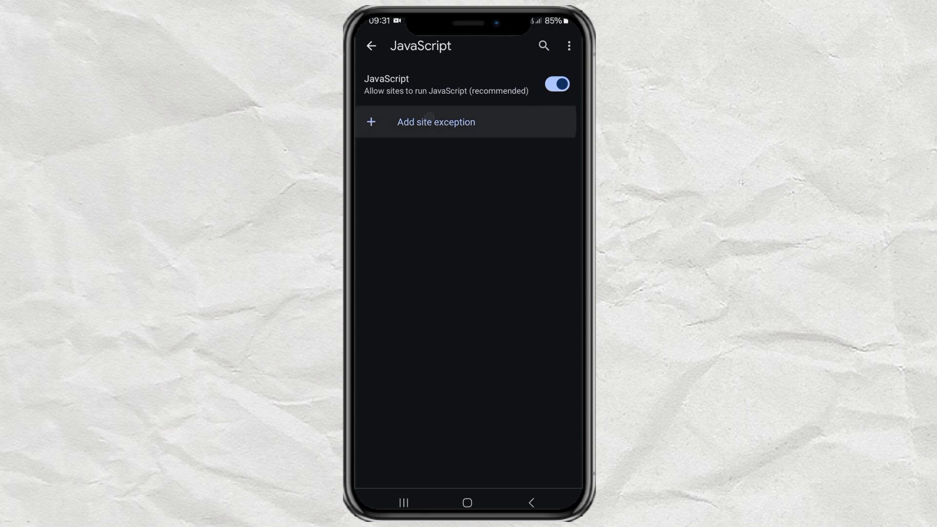
# Step: Start an Add site exception, cancel it without entering a URL, and return to Settings
pyautogui.click(436, 122)
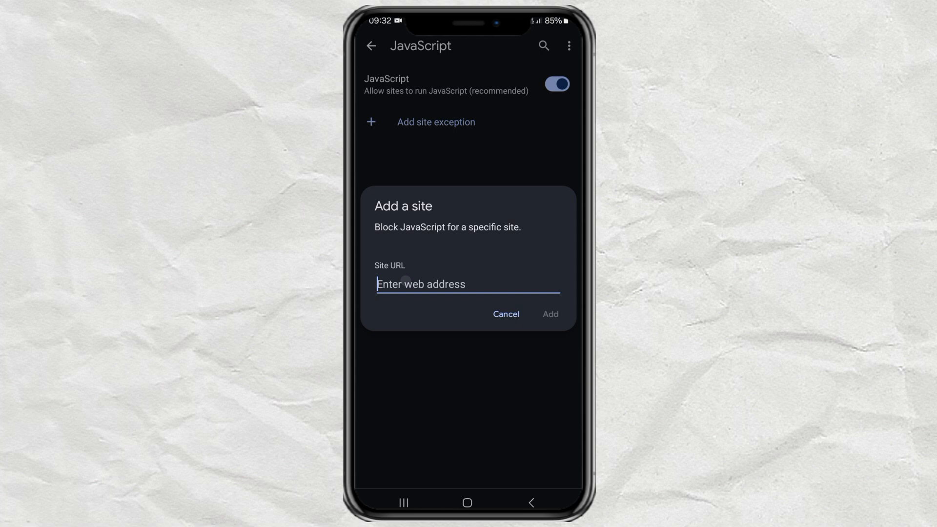
pyautogui.click(468, 284)
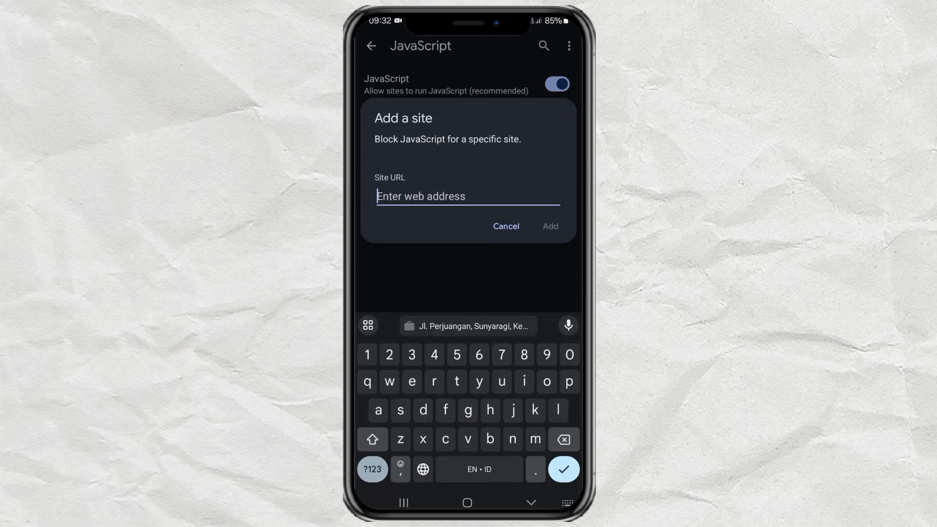
pyautogui.click(505, 226)
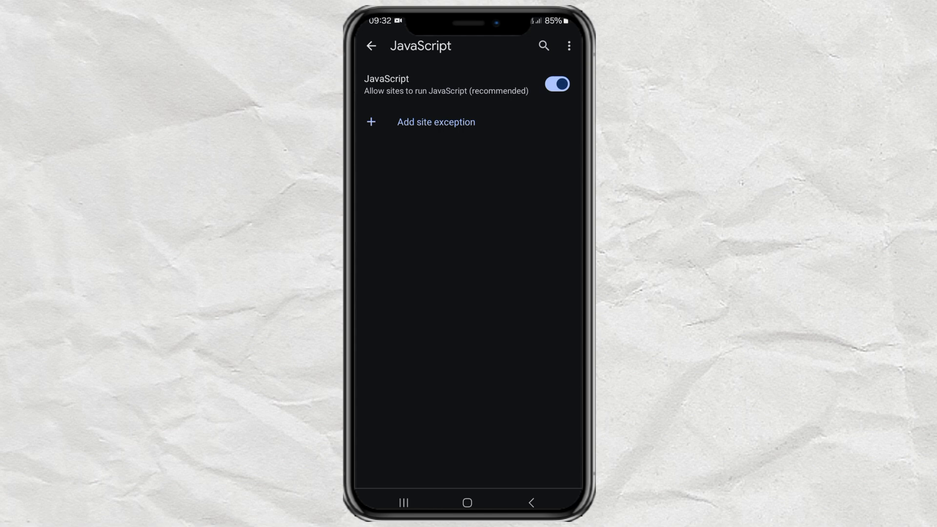
pyautogui.click(370, 46)
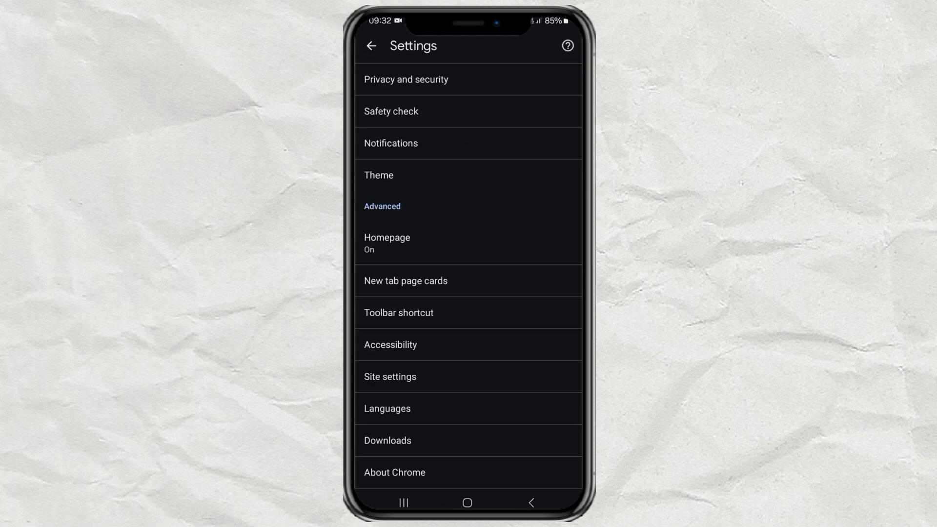